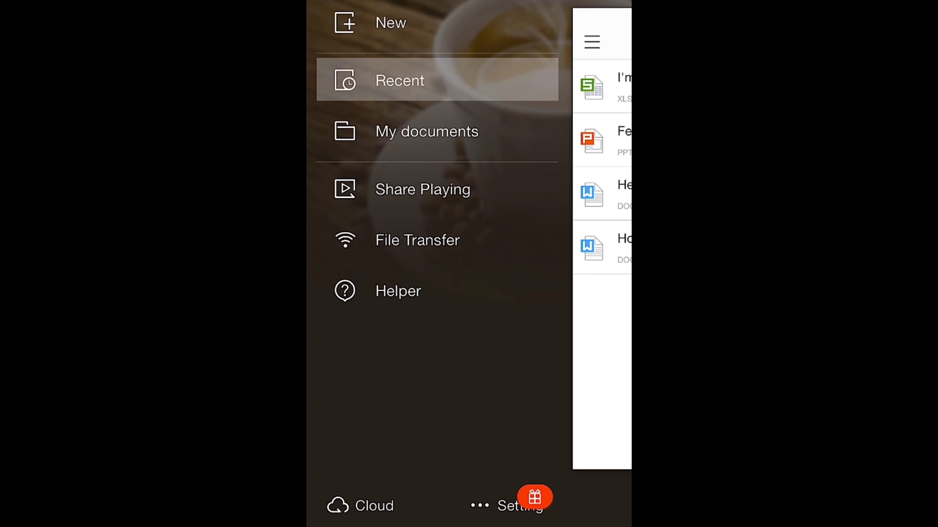
# Open Setting from the side menu to show Passcode Lock, currently off.
pyautogui.click(520, 506)
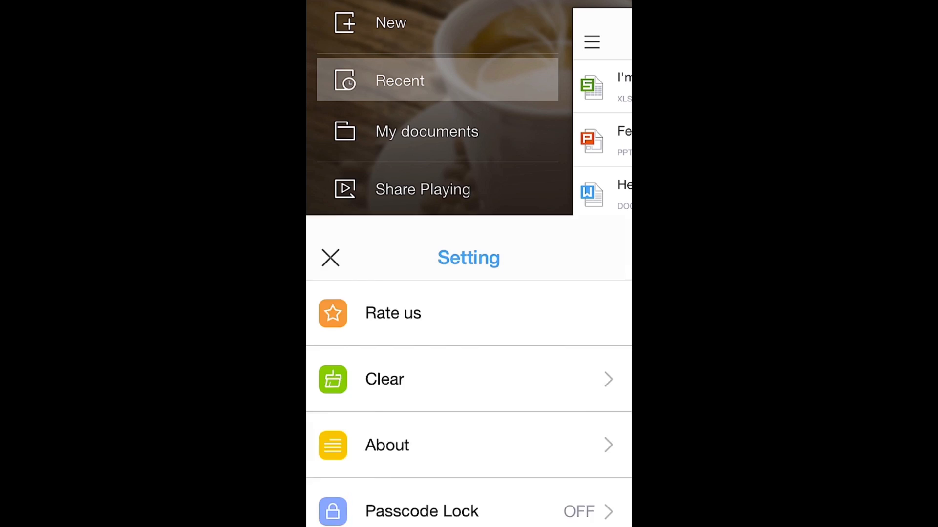
# Scroll the Setting list and open the Passcode Lock screen.
pyautogui.scroll(3)
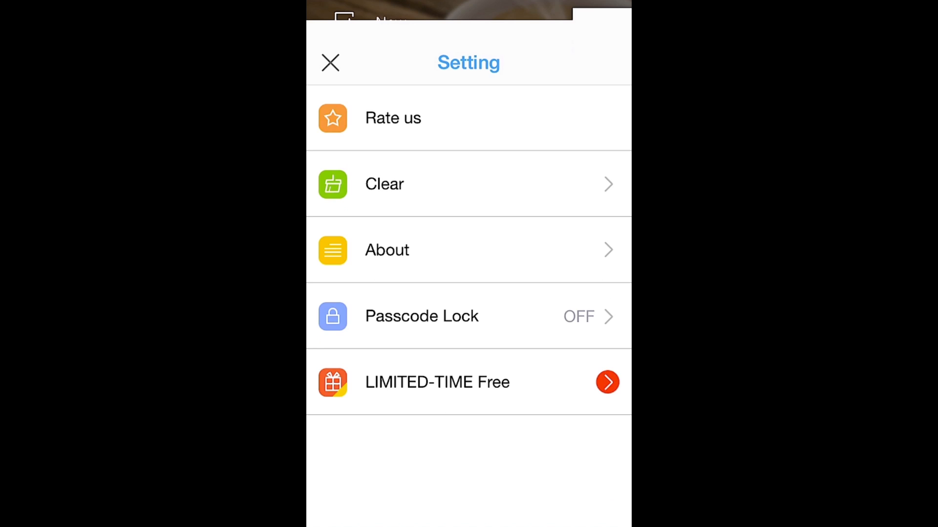
pyautogui.scroll(3)
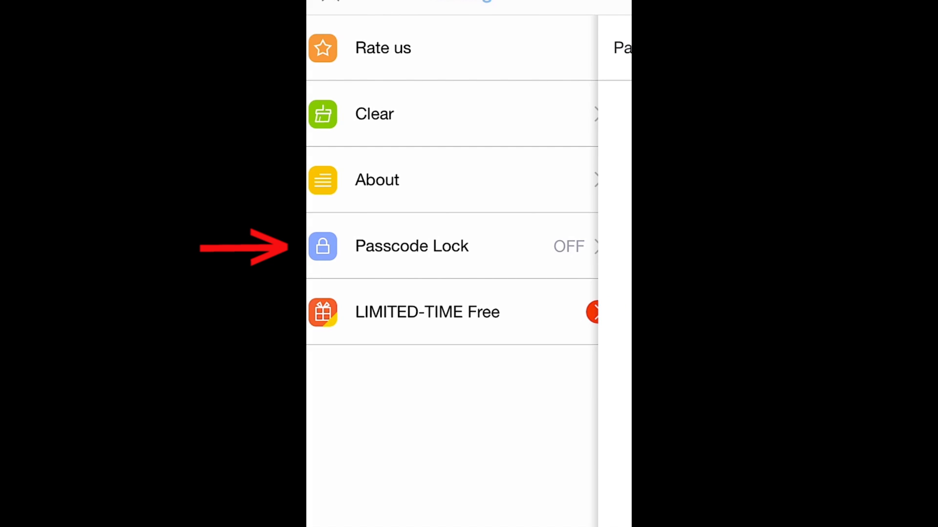
pyautogui.click(412, 246)
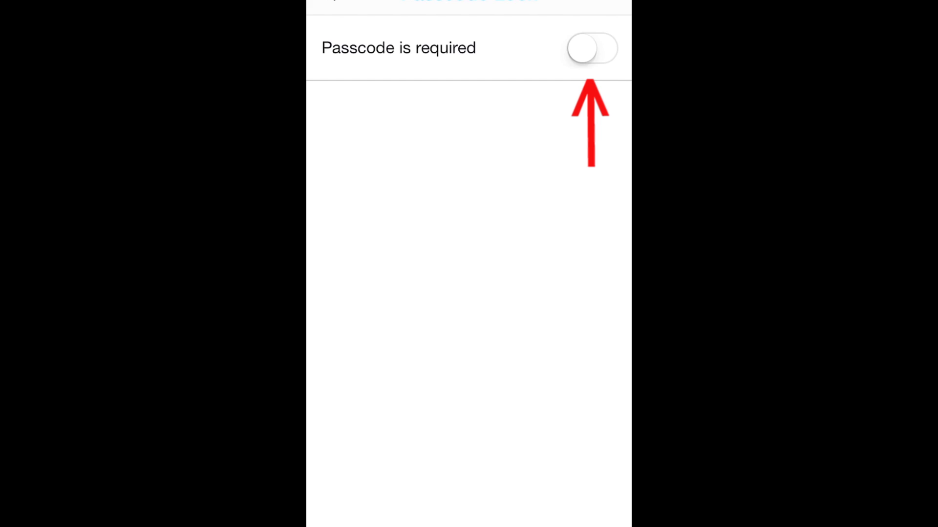
# Switch on 'Passcode is required' and accept the 'I Will Remember' no-recovery warning.
pyautogui.click(590, 49)
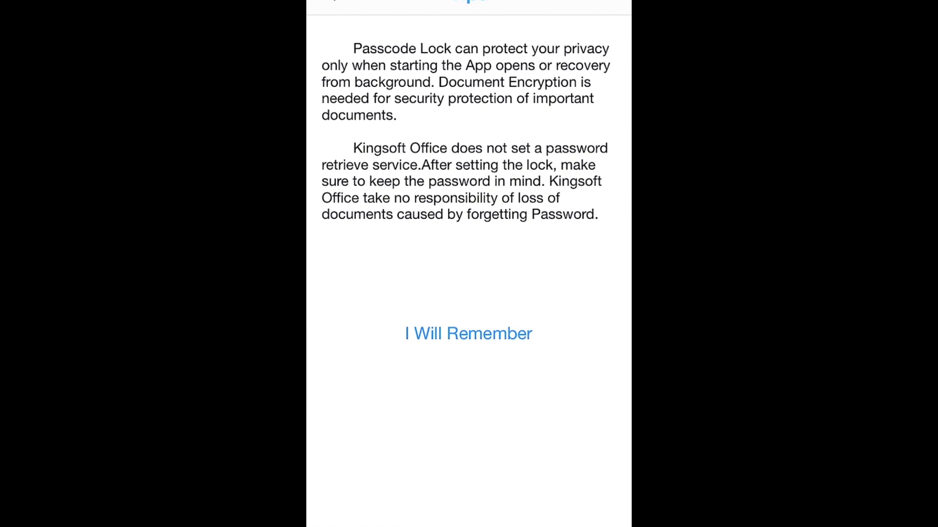
pyautogui.click(467, 333)
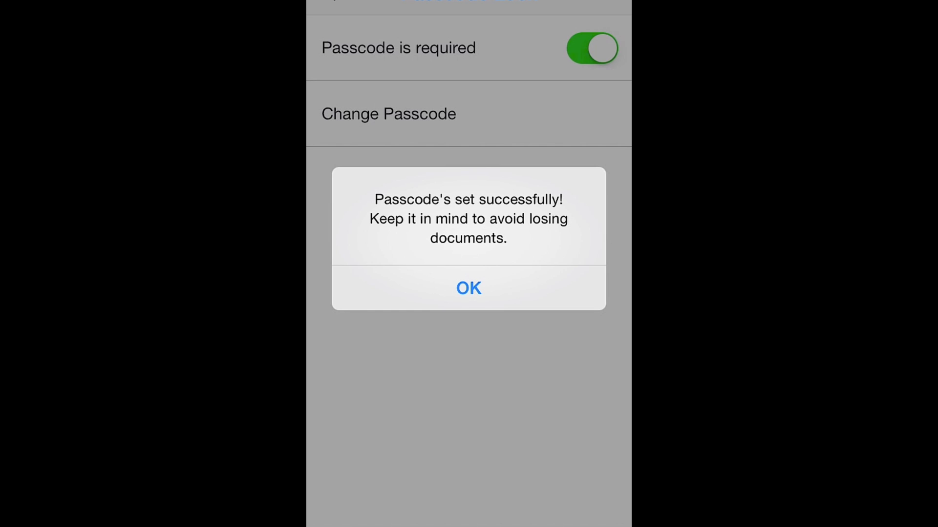
# Dismiss the 'Passcode's set successfully!' alert with OK.
pyautogui.click(468, 288)
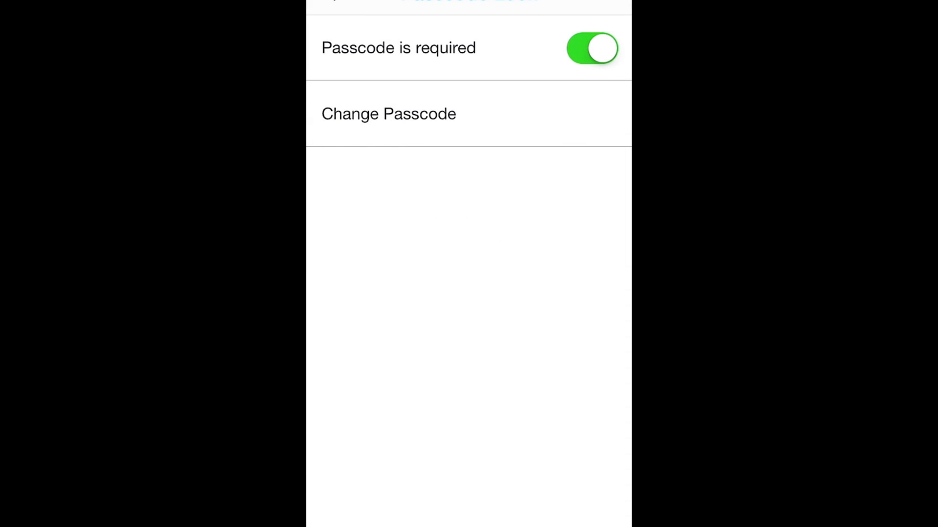